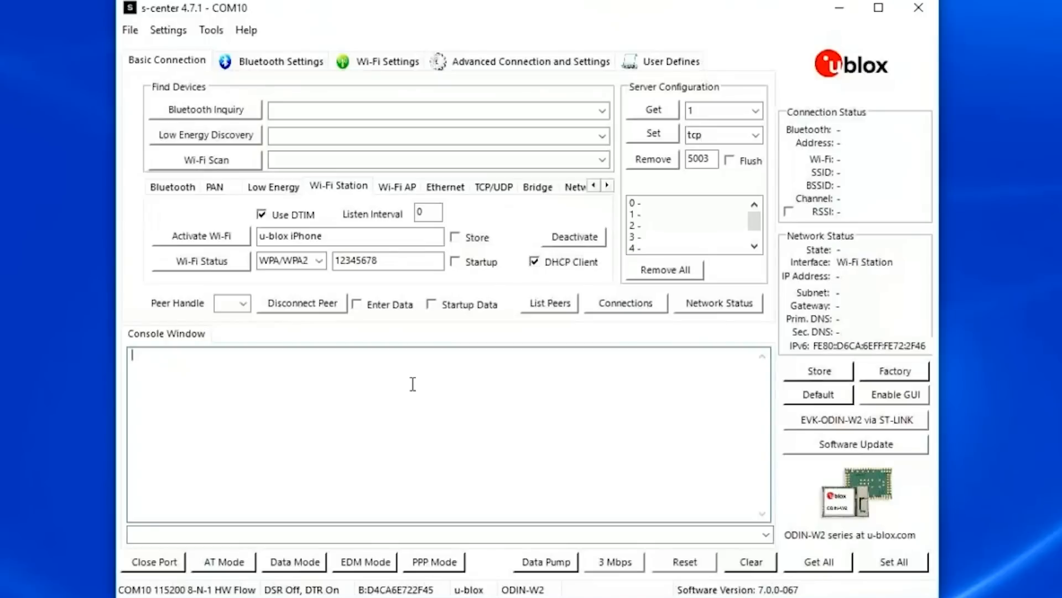
{"action": "type", "text": "Connect to MQTT broker"}
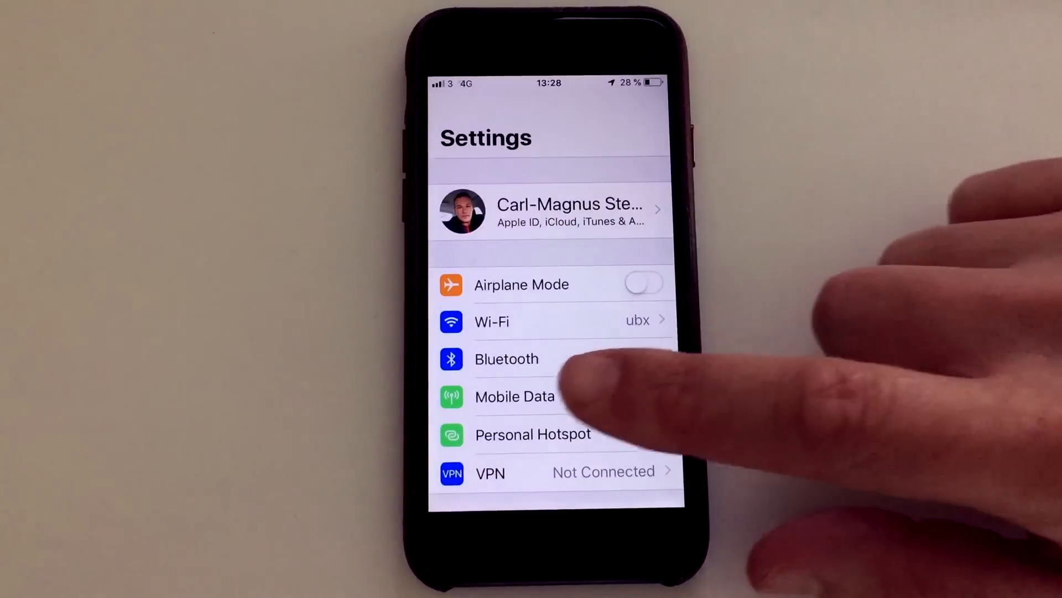
{"action": "left_click", "coordinate": [533, 434]}
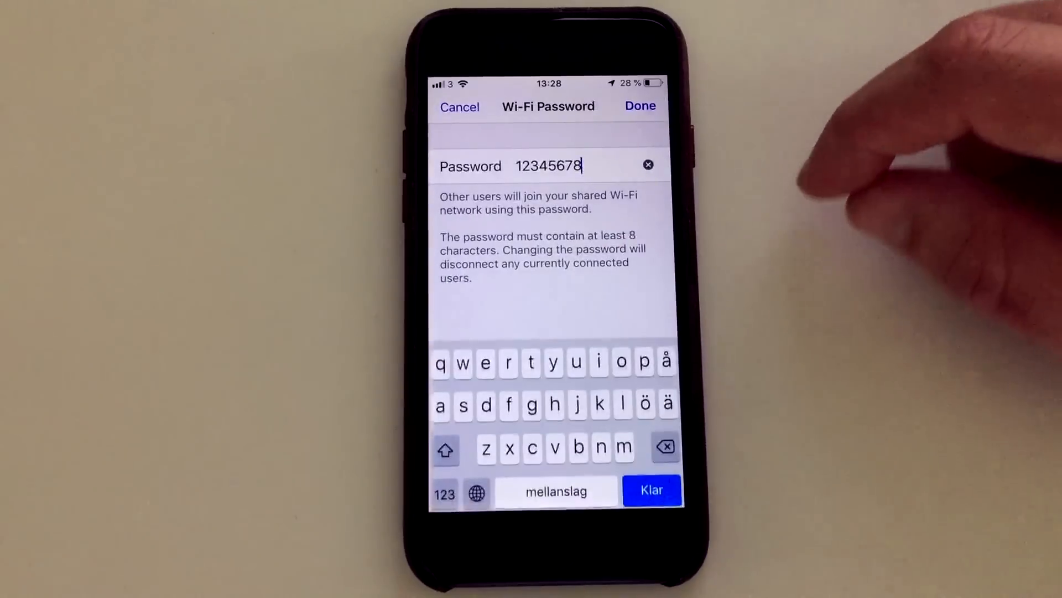
{"action": "mouse_move", "coordinate": [812, 135]}
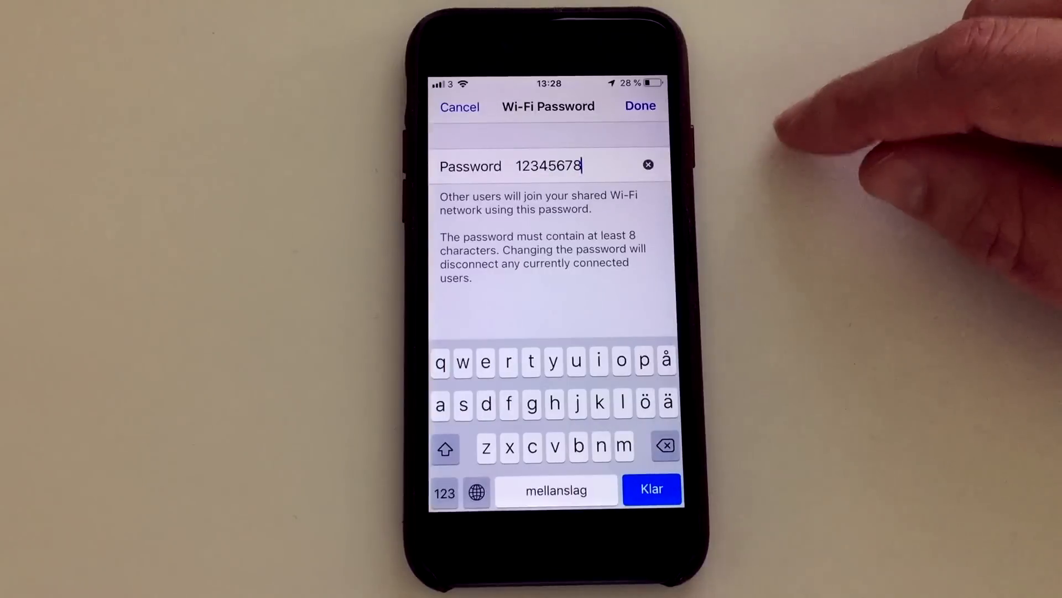
{"action": "left_click", "coordinate": [640, 106]}
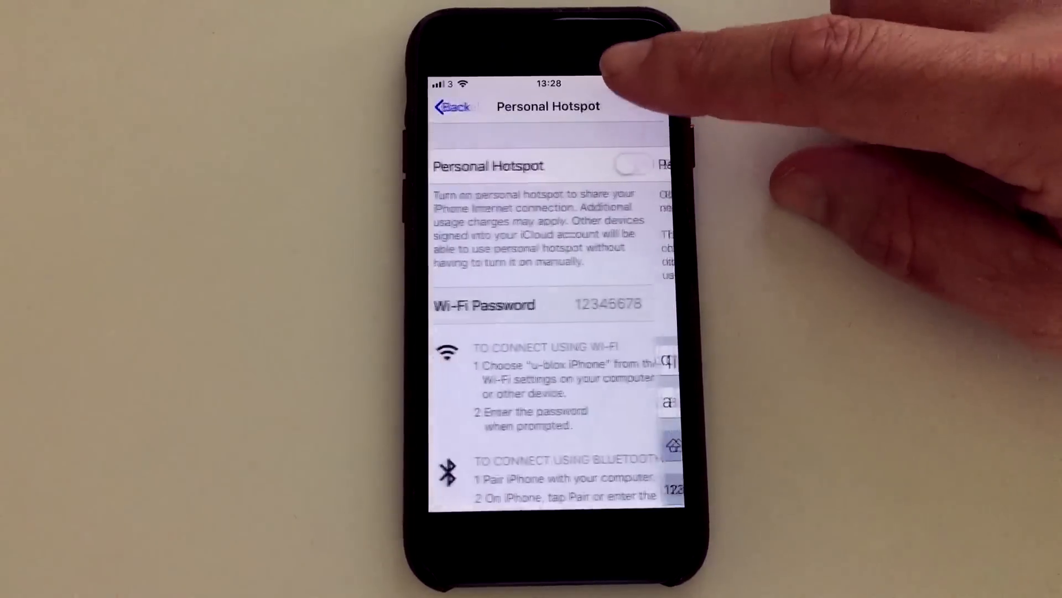
{"action": "left_click", "coordinate": [633, 166]}
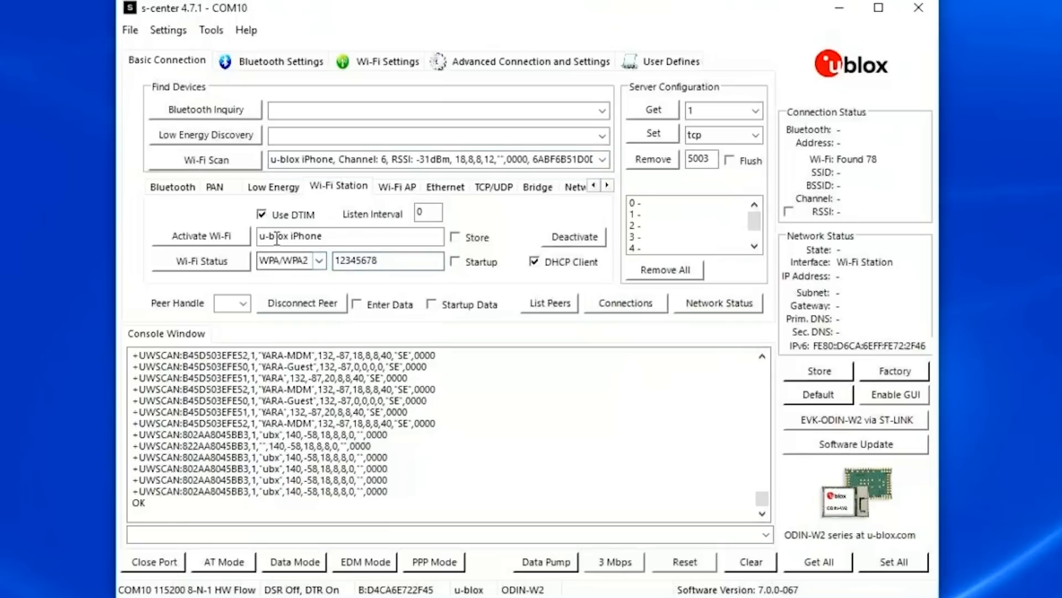
{"action": "left_click", "coordinate": [200, 235]}
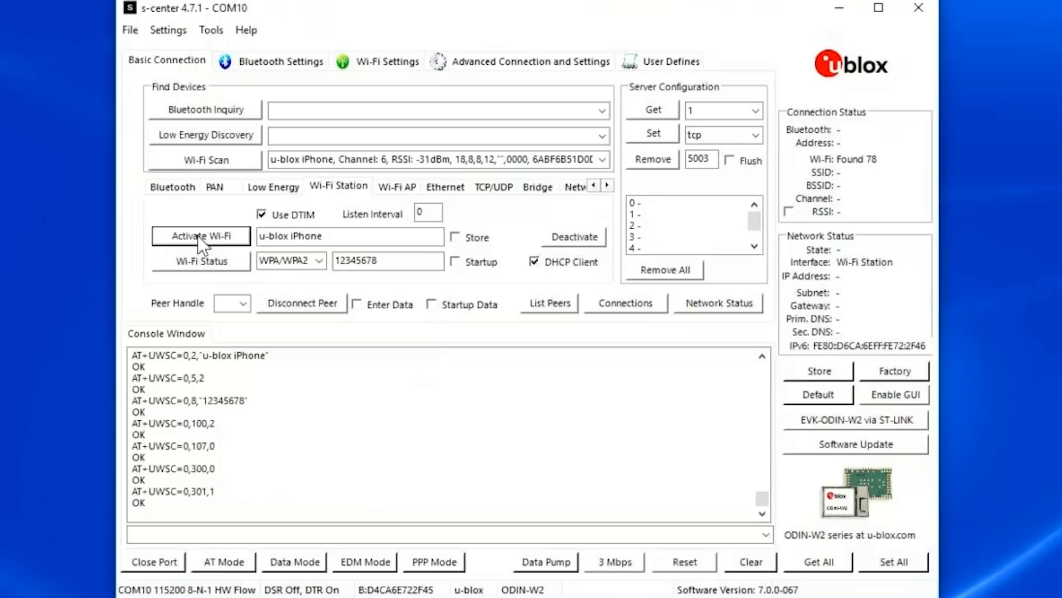
{"action": "left_click", "coordinate": [200, 235]}
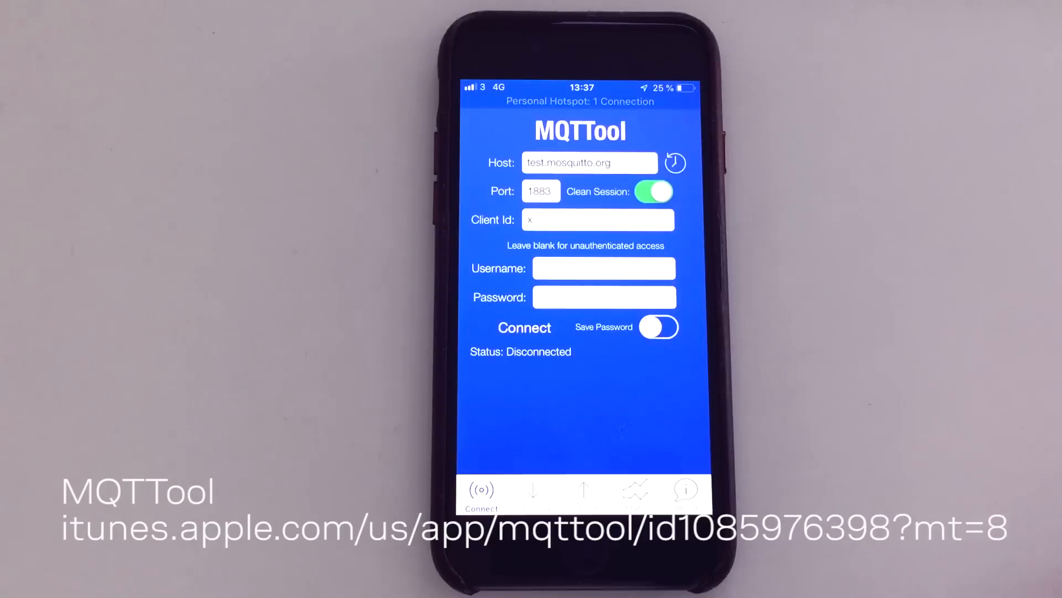
- Connect MQTTool to test.mosquitto.org:1883 and subscribe to topic ubx/1 at QoS 0
{"action": "left_click", "coordinate": [524, 327]}
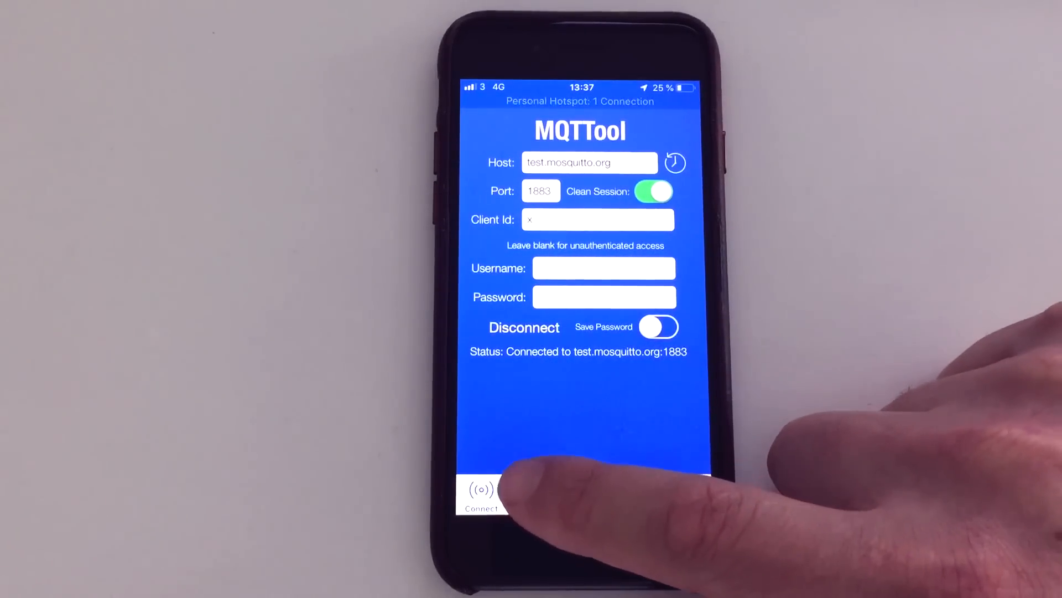
{"action": "left_click", "coordinate": [532, 495]}
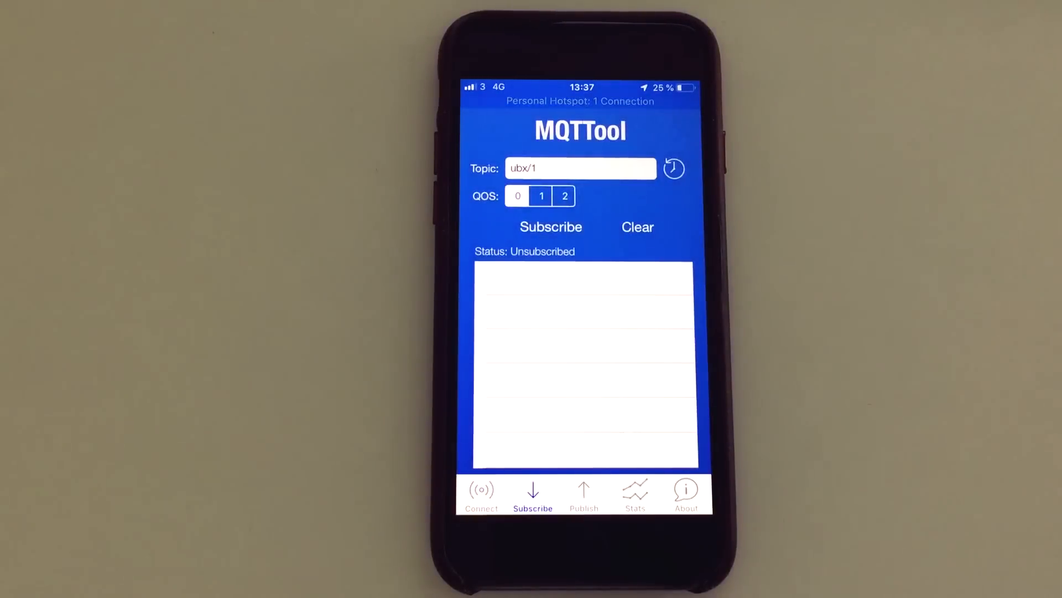
{"action": "left_click", "coordinate": [518, 196]}
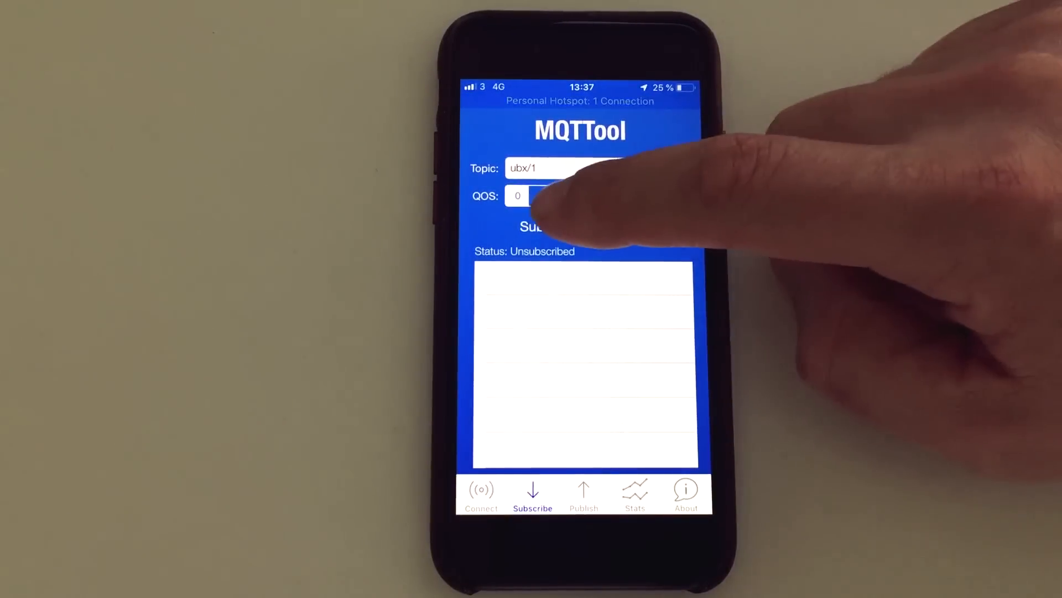
{"action": "left_click", "coordinate": [550, 227]}
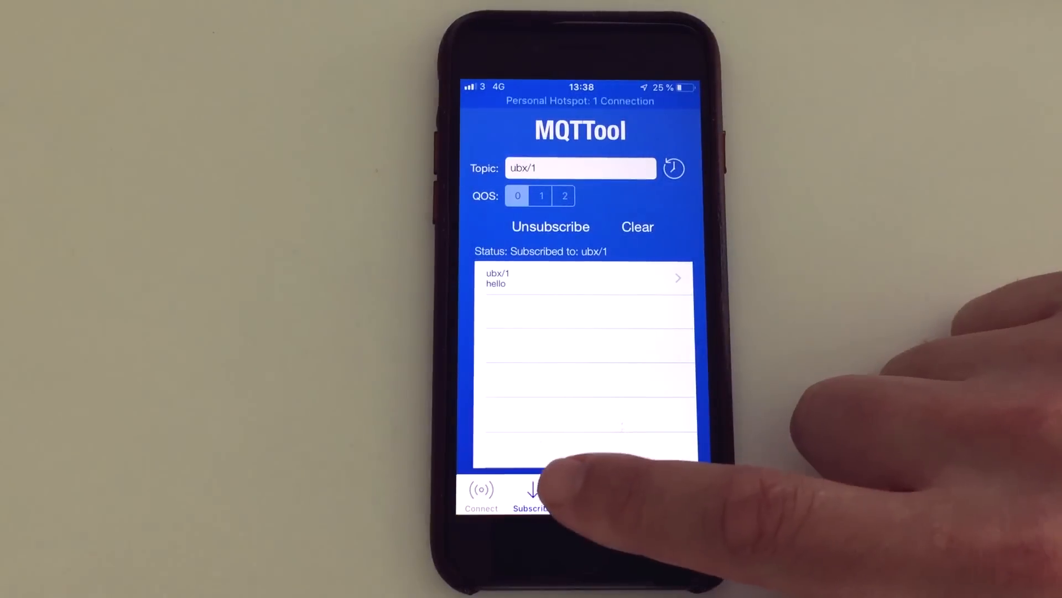
{"action": "left_click", "coordinate": [583, 495]}
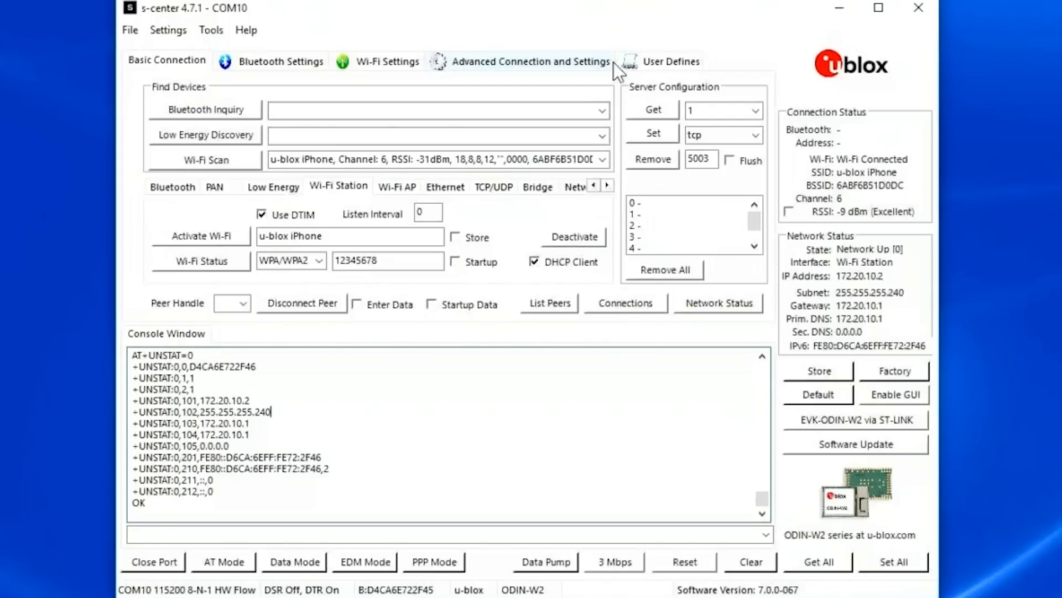
- Show the User Defines tab with the saved MQTT AT commands
{"action": "left_click", "coordinate": [669, 61]}
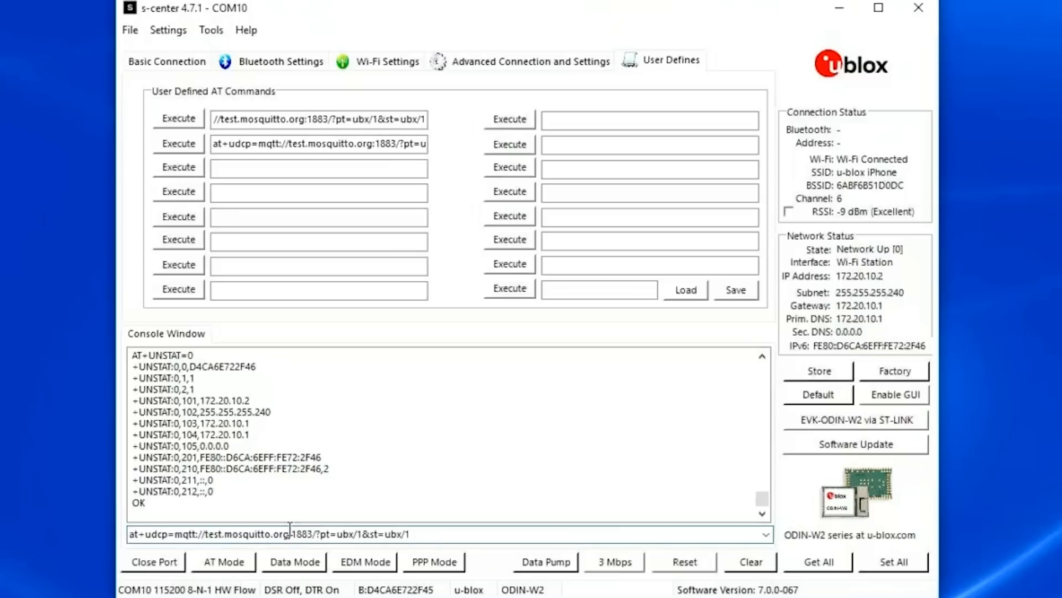
- Send the at+udcp MQTT peer command for test.mosquitto.org topic ubx/1, then enter Data Mode
{"action": "double_click", "coordinate": [303, 534]}
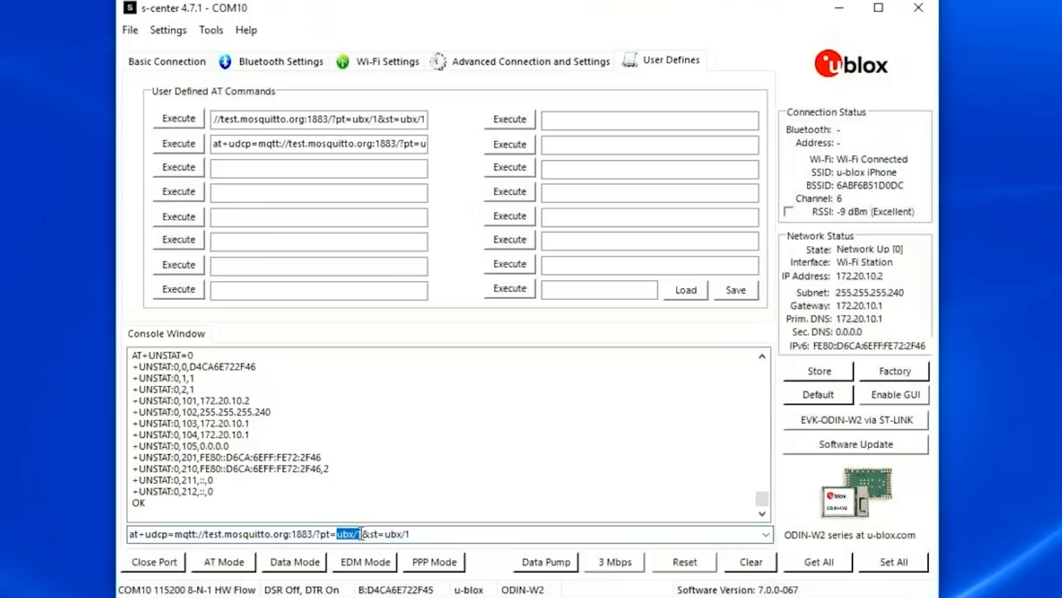
{"action": "mouse_move", "coordinate": [372, 534]}
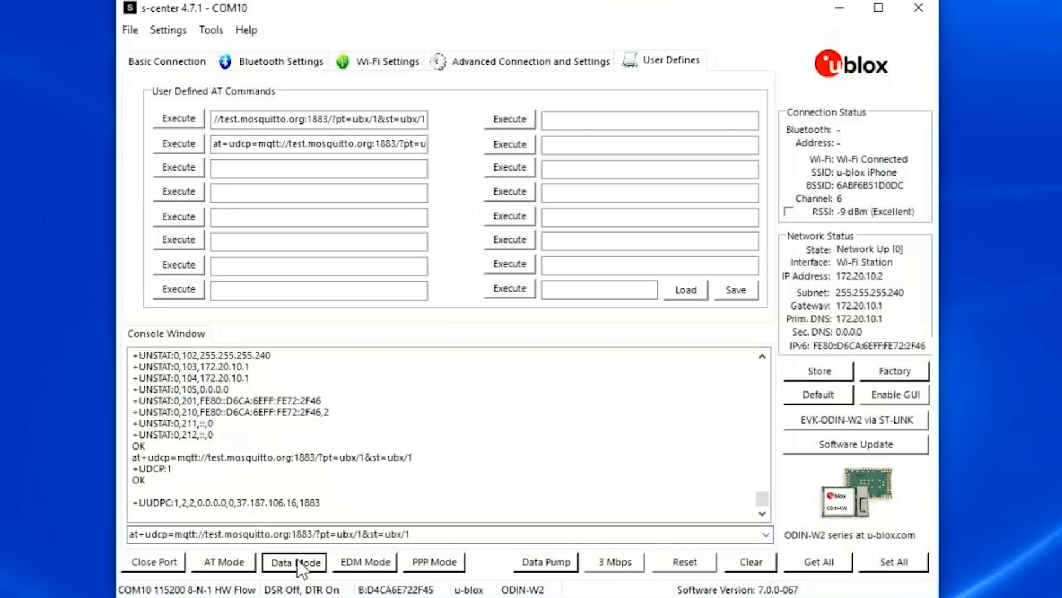
{"action": "left_click", "coordinate": [294, 561]}
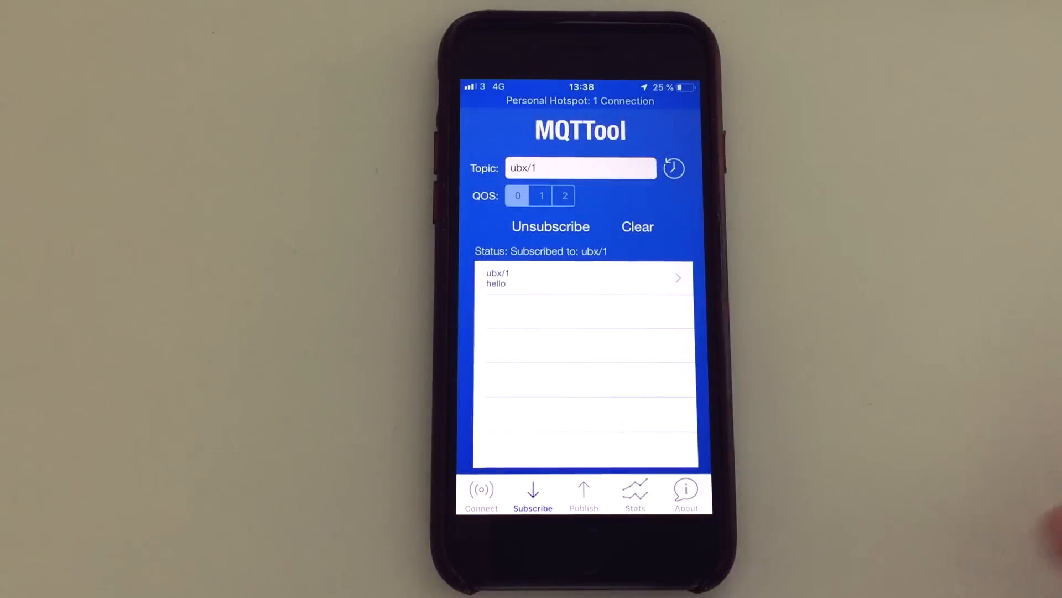
- Switch MQTTool to its Publish tab for topic ubx/1
{"action": "left_click", "coordinate": [583, 491]}
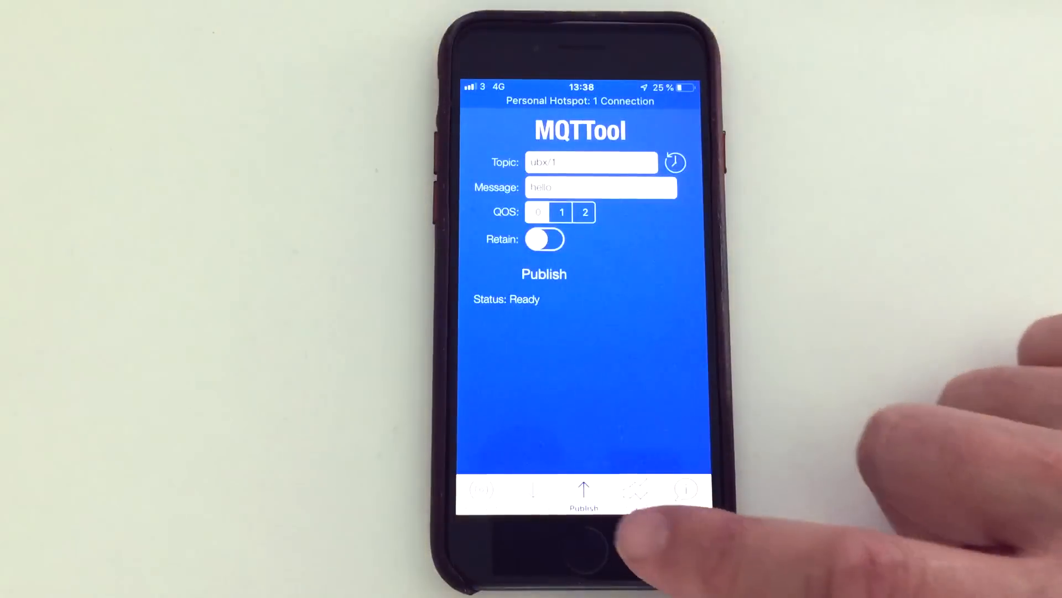